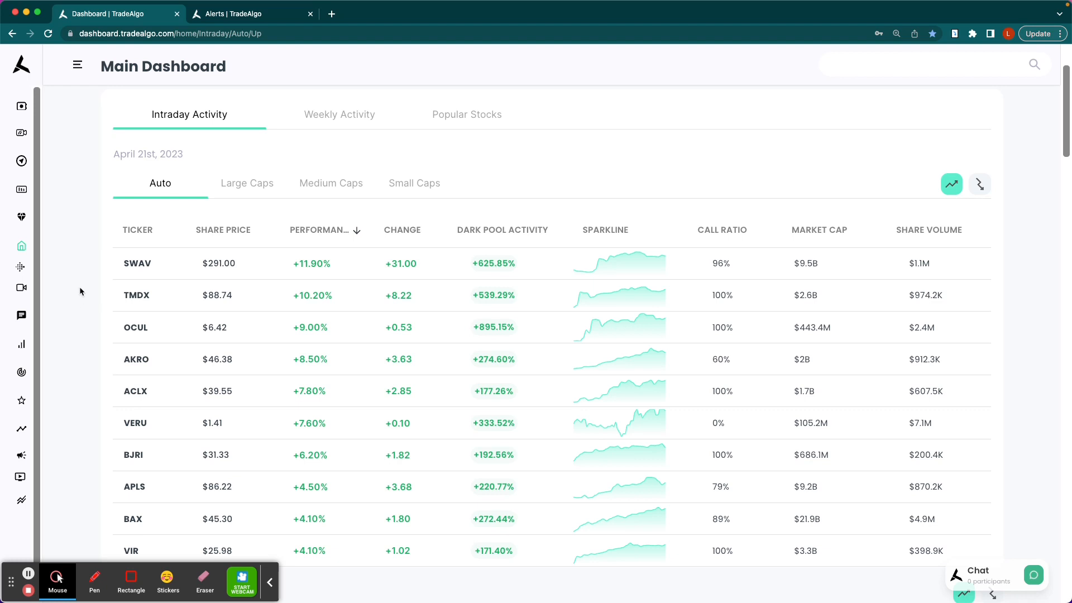
- Filter the intraday activity table to large-cap stocks
scroll("down", 3)
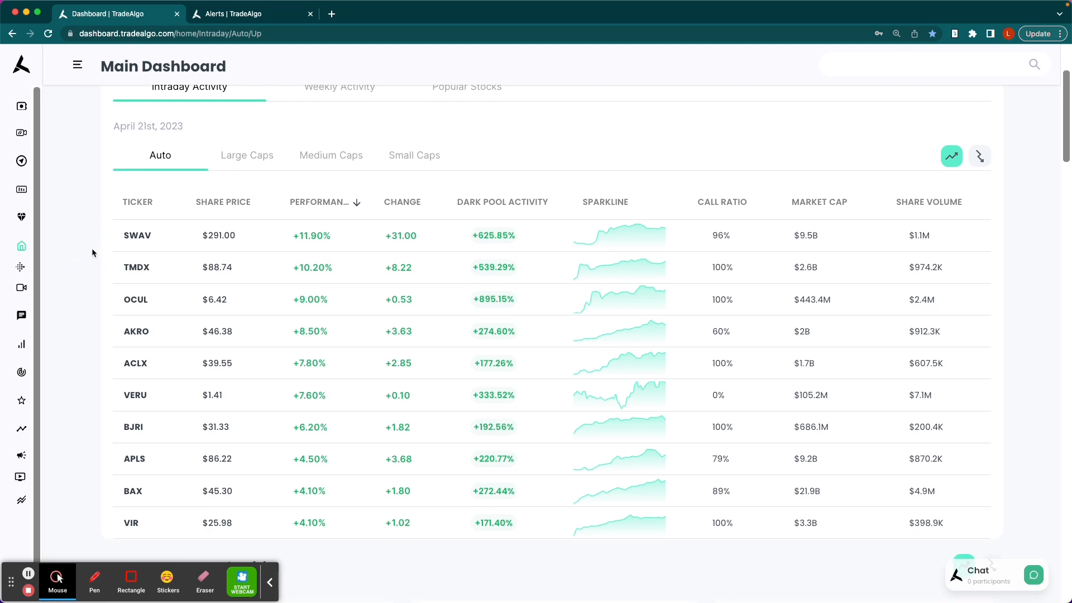
scroll("down", 3)
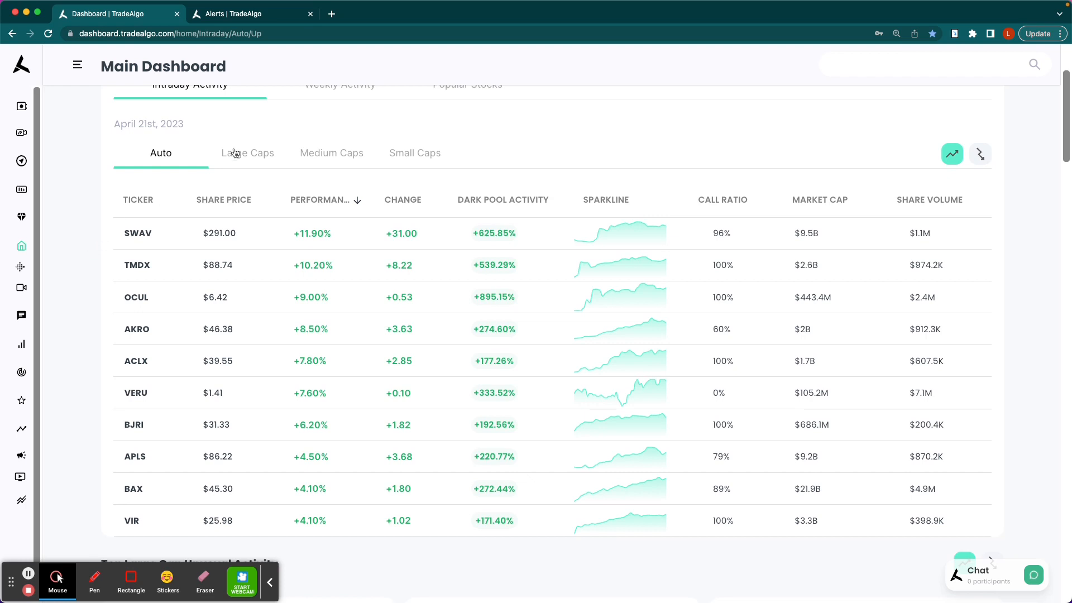
left_click(248, 153)
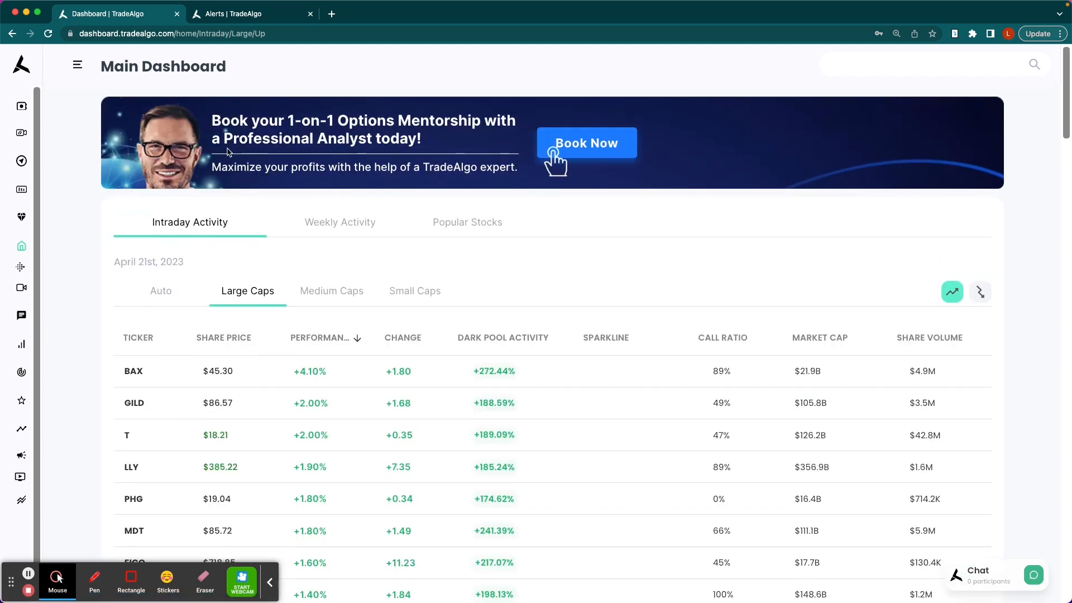
scroll("down", 3)
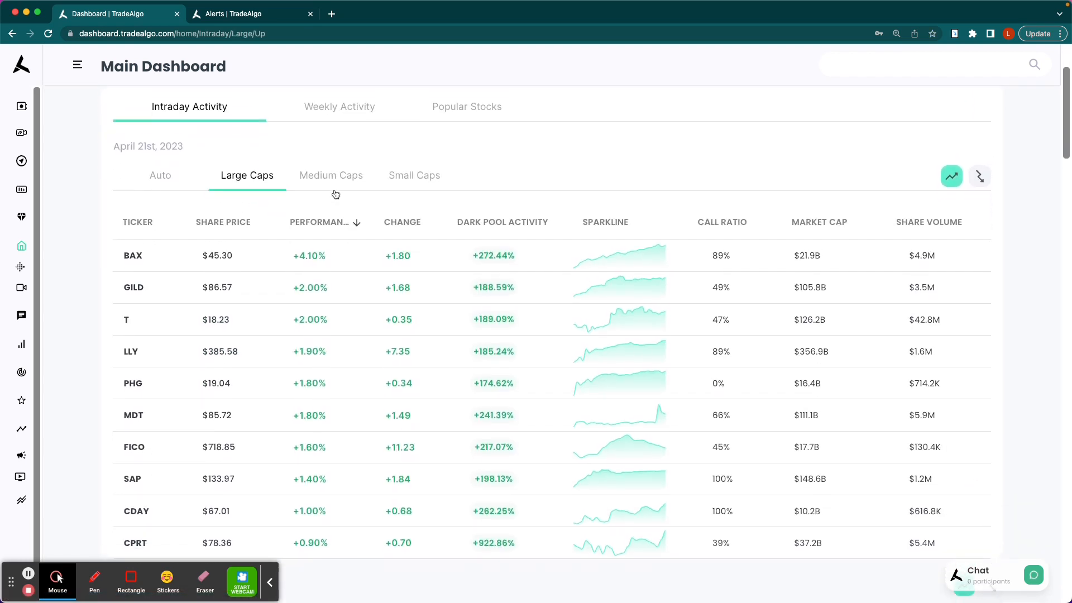
- Browse falling small caps, then show falling large caps led by SQM and ALB
left_click(331, 175)
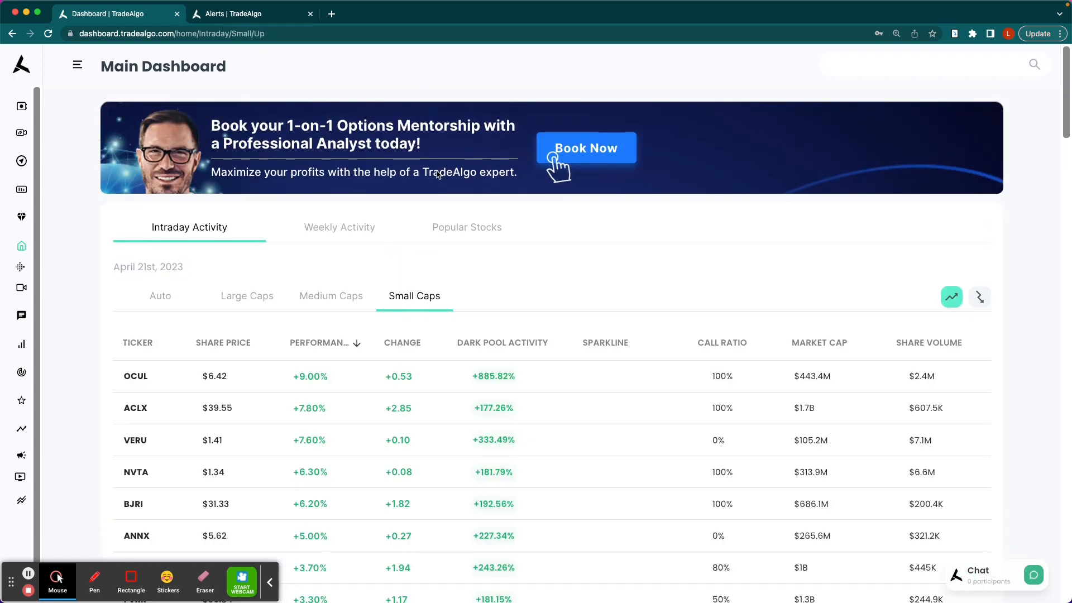
left_click(979, 295)
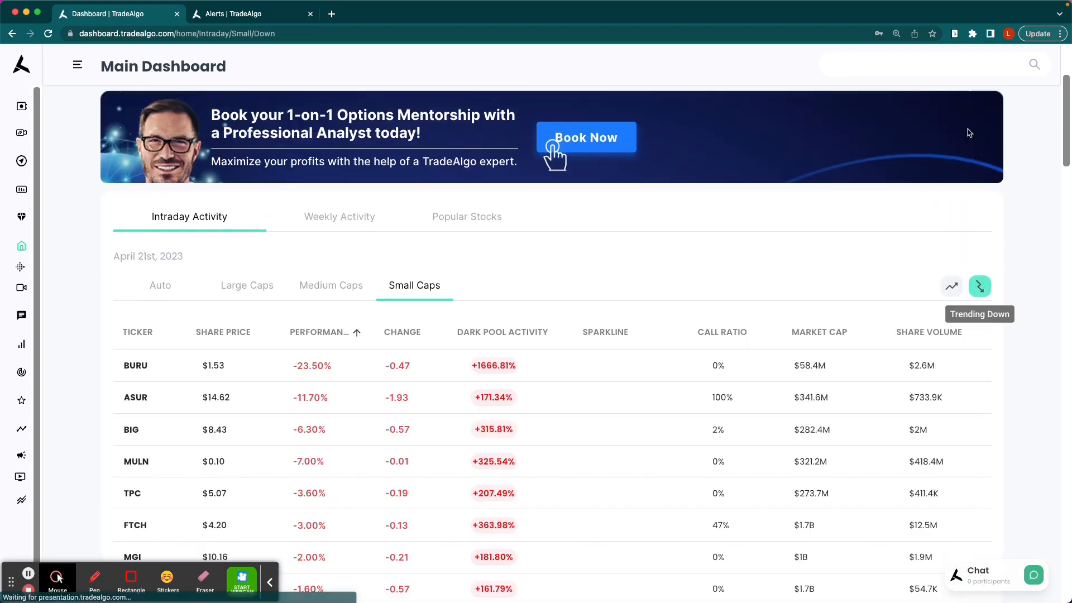
left_click(330, 285)
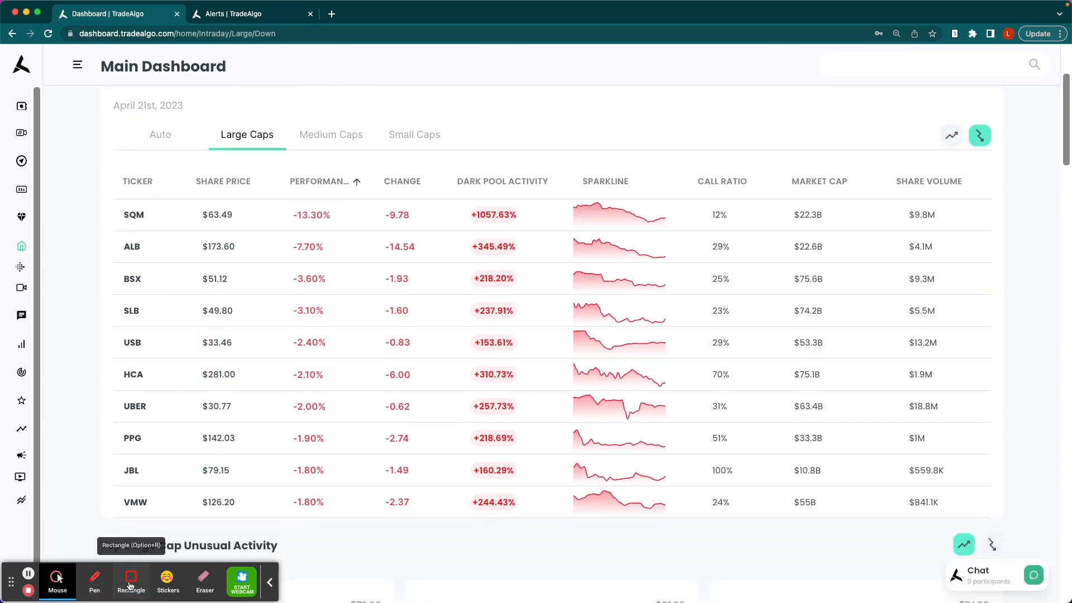
left_click_drag(100, 196, 720, 236)
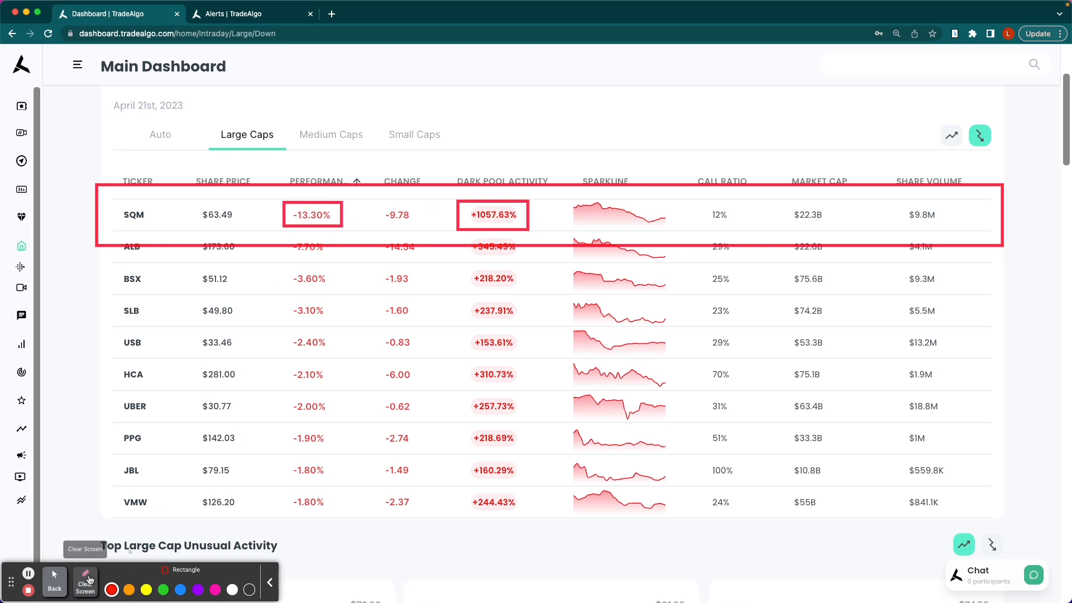
left_click(133, 215)
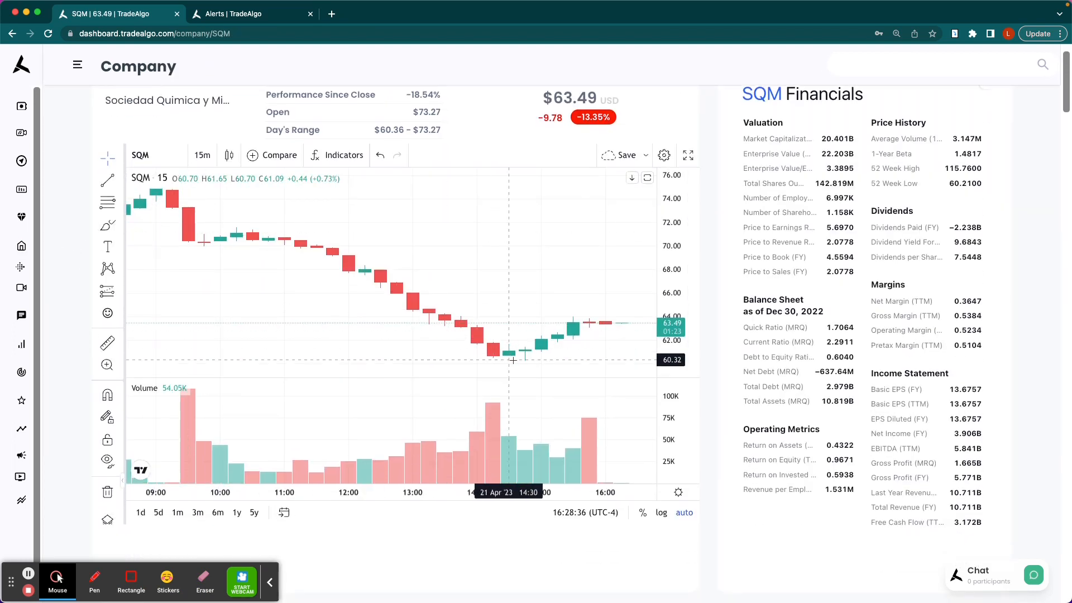
- Review SQM's company page down to its options flow and unusual activity
scroll("down", 3)
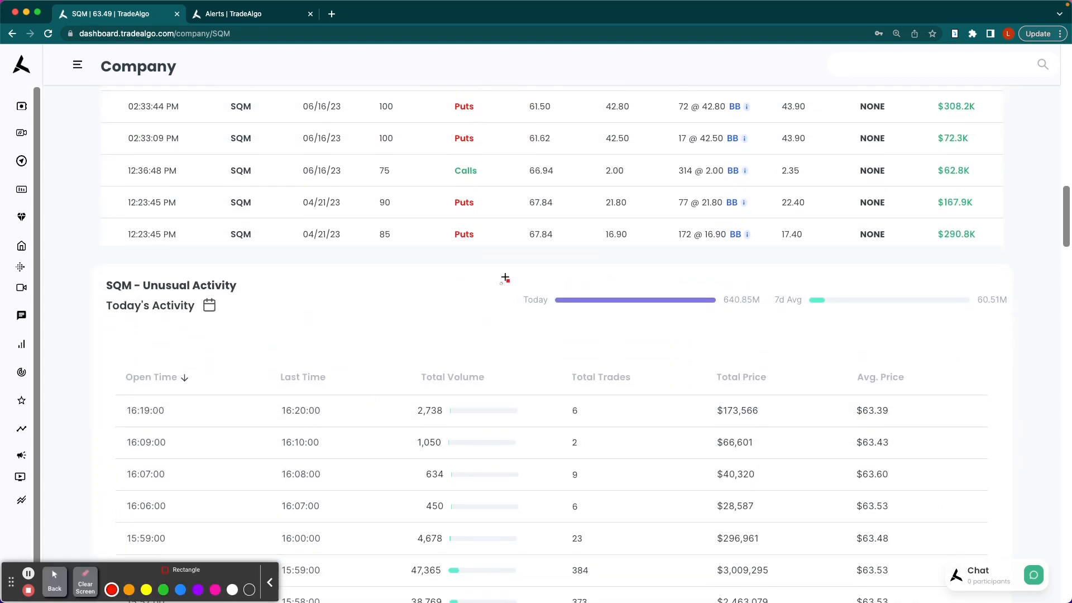
left_click_drag(506, 277, 950, 315)
type("s")
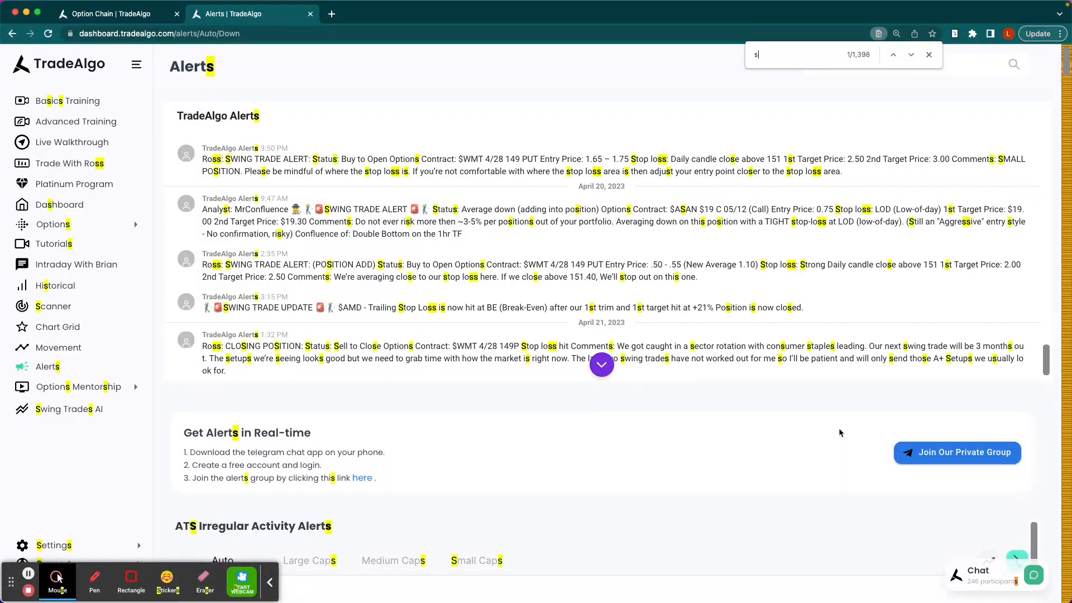
- Search the alerts for 'sqm' and select the April 21st 8:06 AM SQM alert
type("qm")
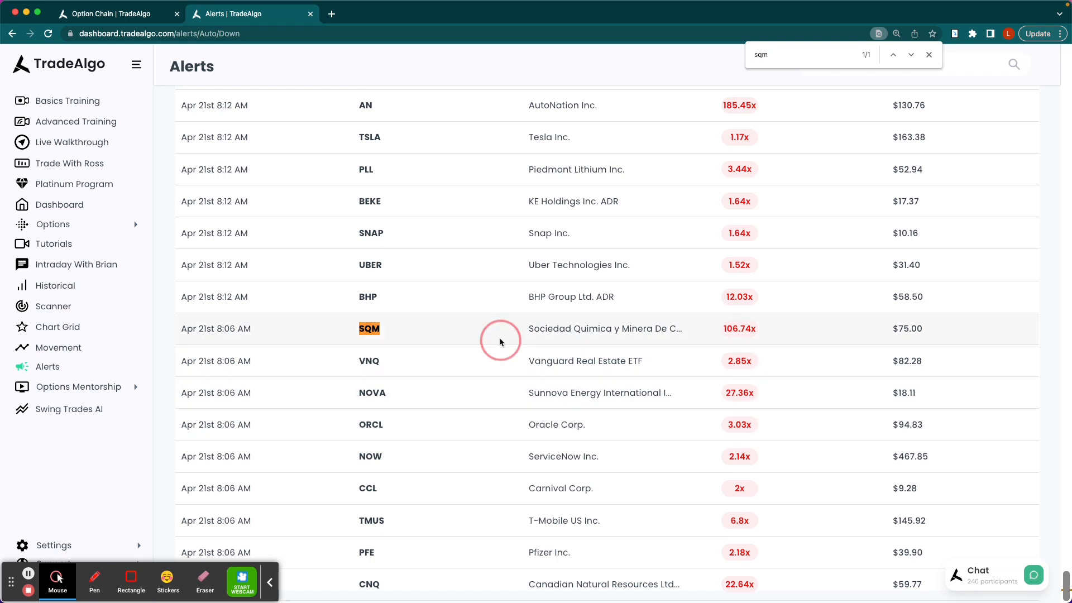
left_click(135, 65)
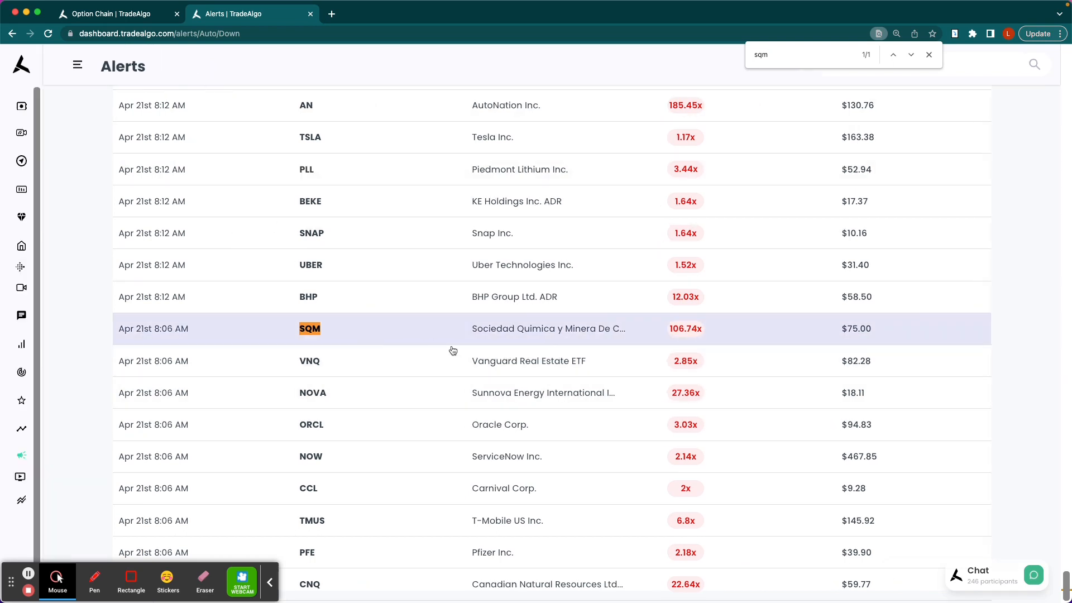
left_click_drag(100, 299, 961, 354)
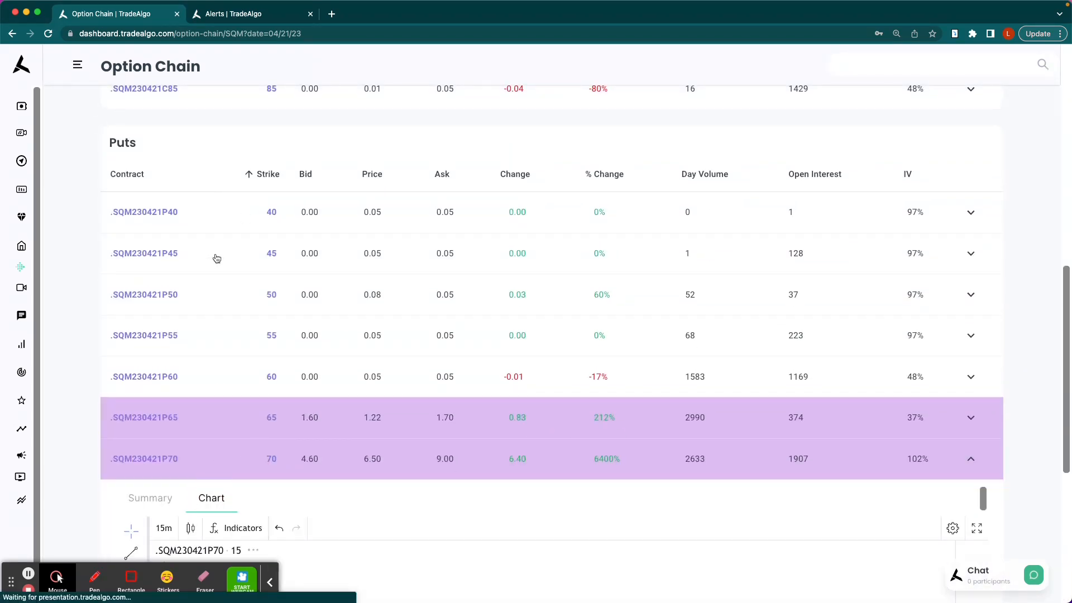
- Scroll the SQM option chain down to the April 21 puts
scroll("down", 3)
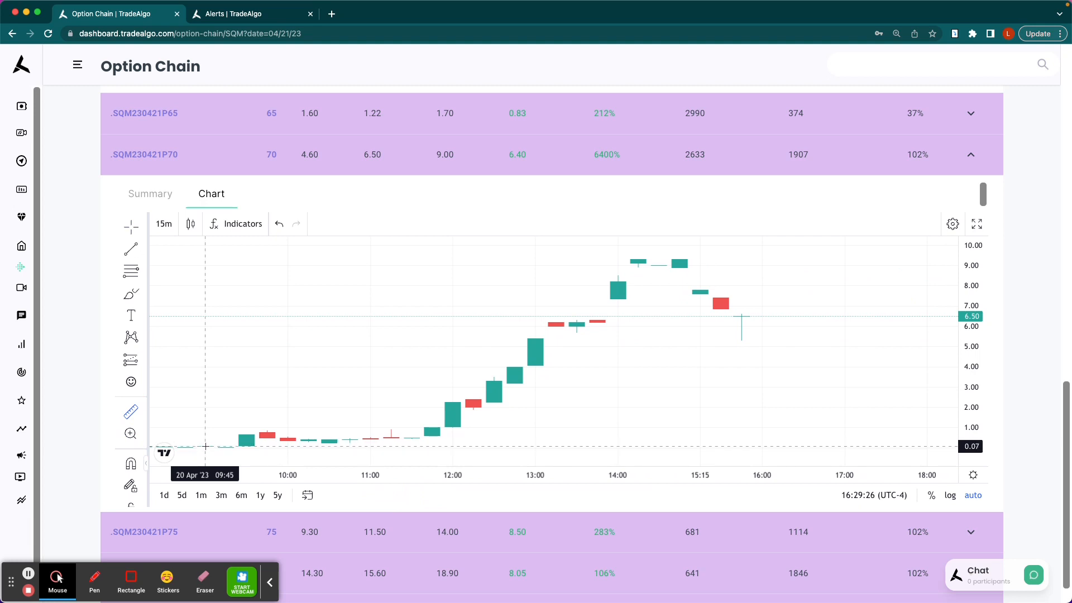
mouse_move(242, 445)
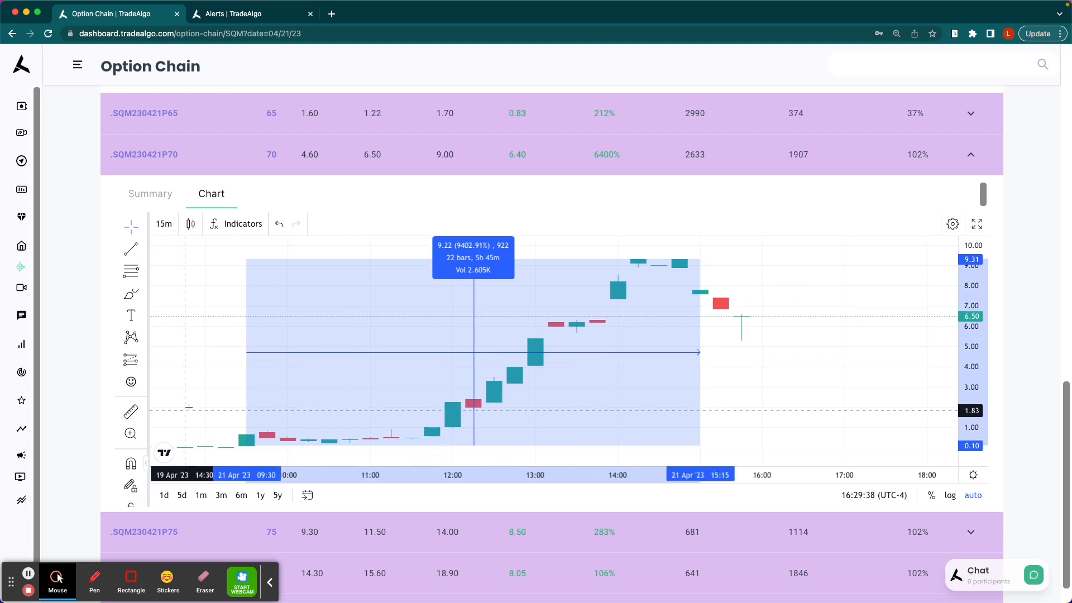
mouse_move(287, 383)
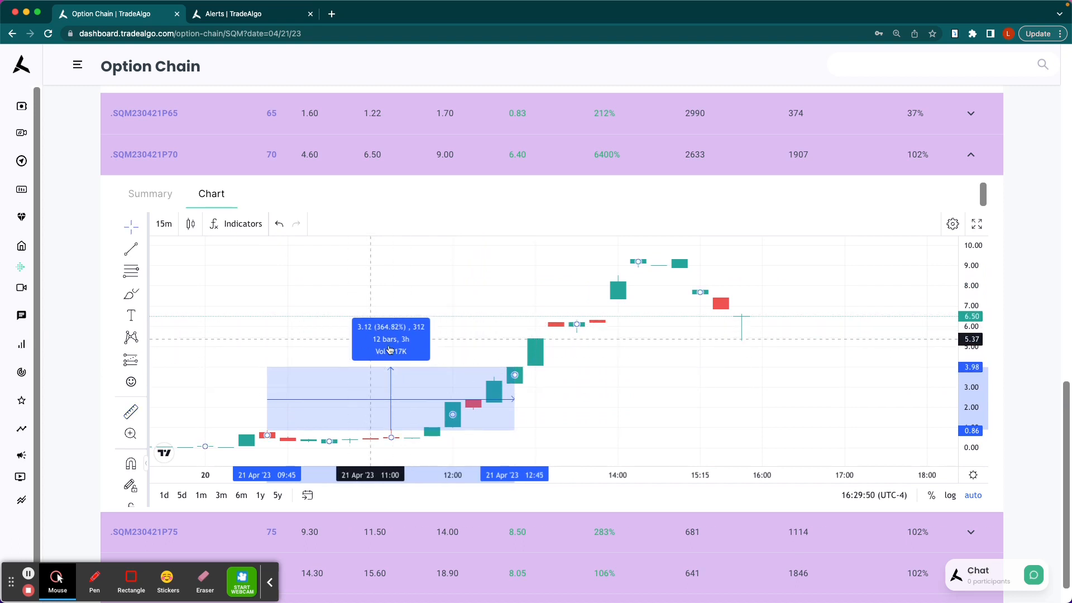
mouse_move(514, 376)
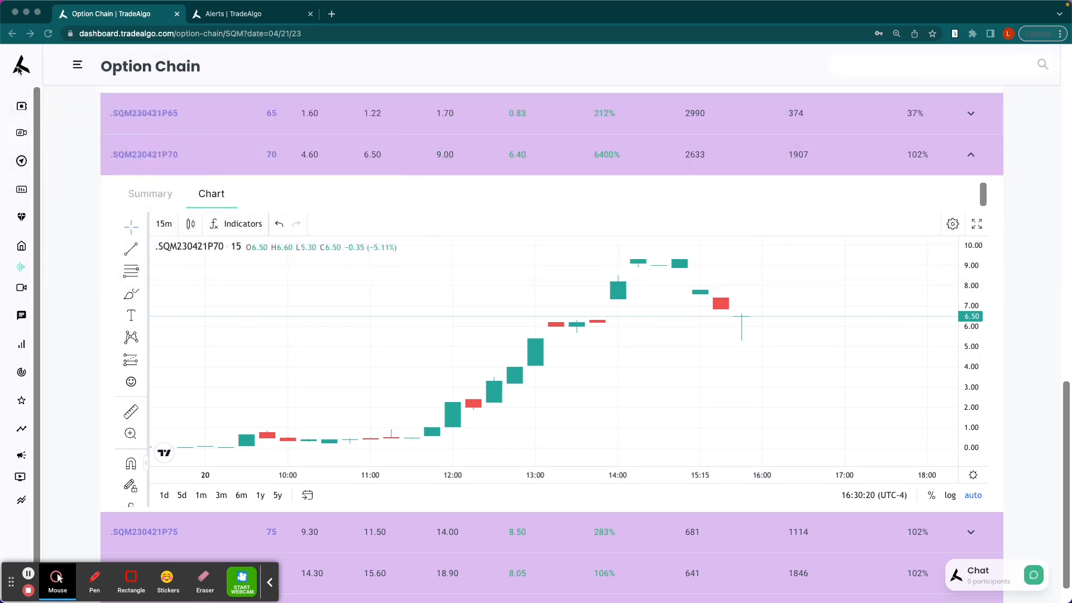
- Return to the main dashboard and show falling large-cap stocks, led by SQM and ALB
left_click(22, 246)
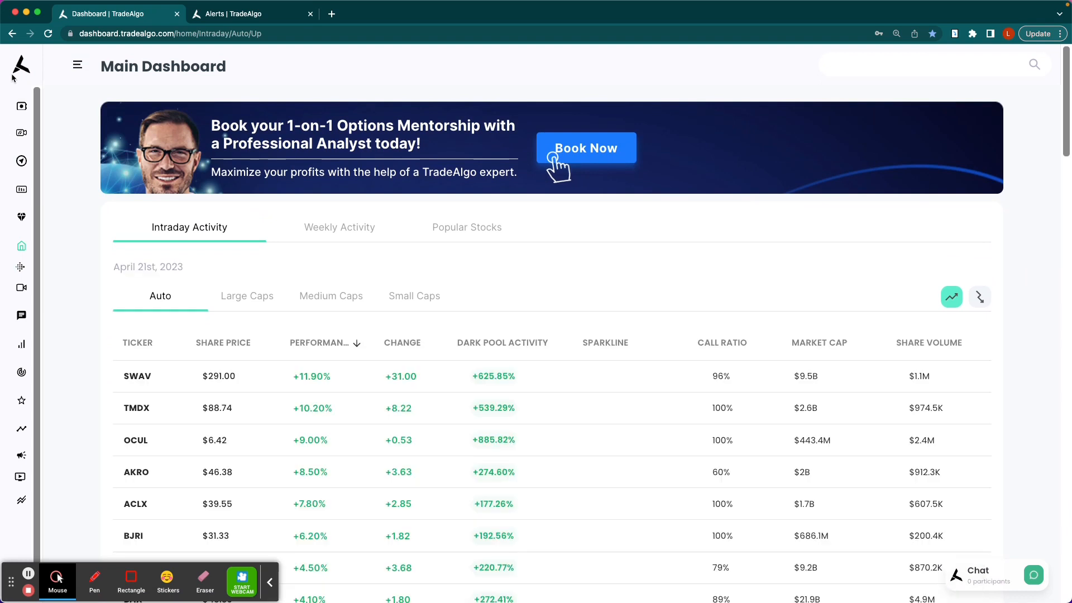
left_click(978, 296)
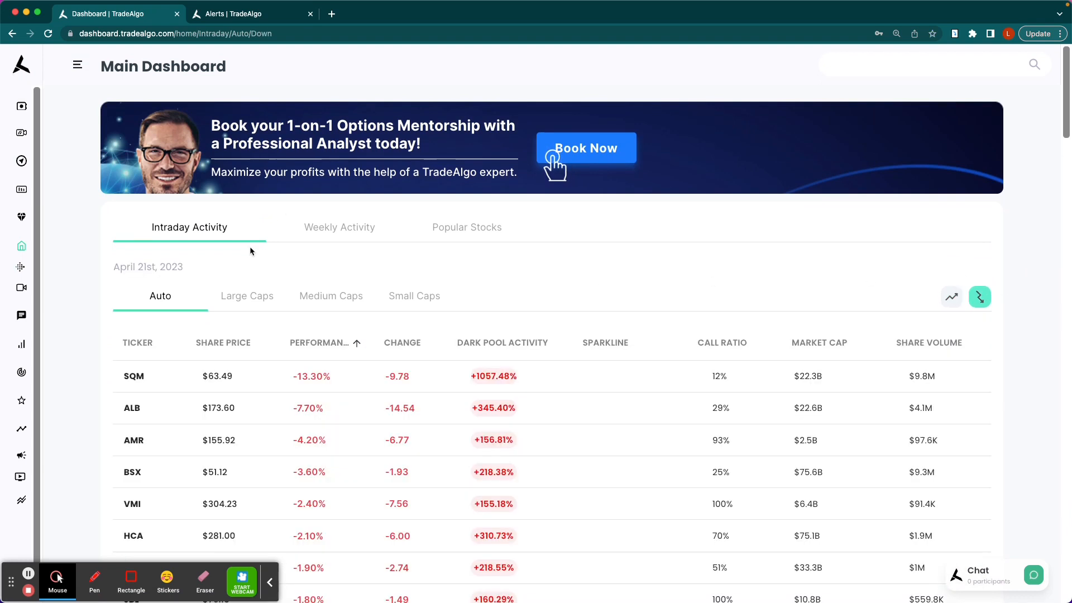
left_click(247, 295)
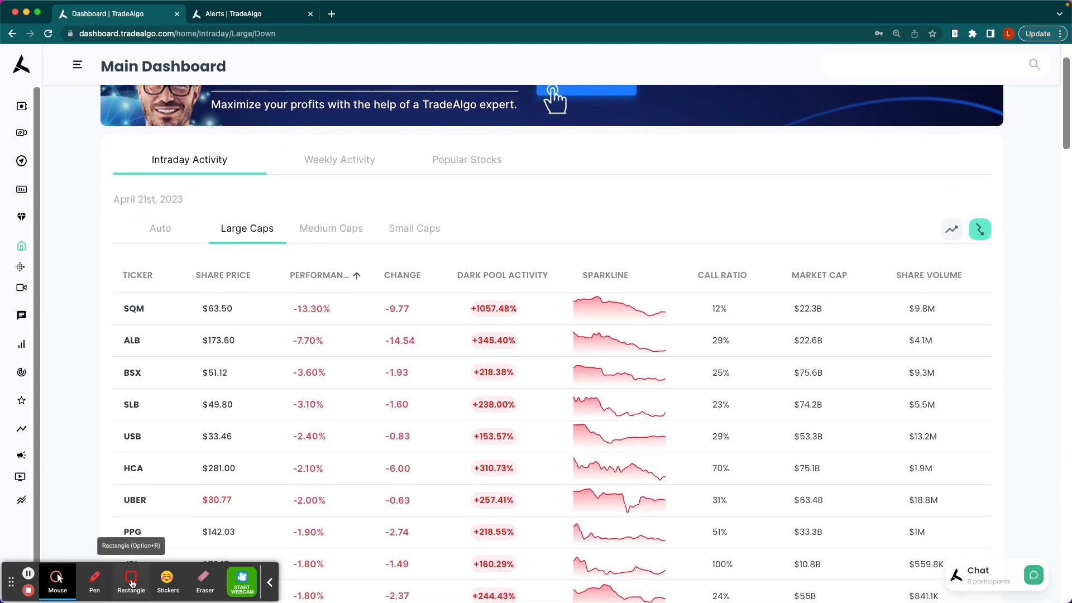
left_click_drag(102, 311, 963, 367)
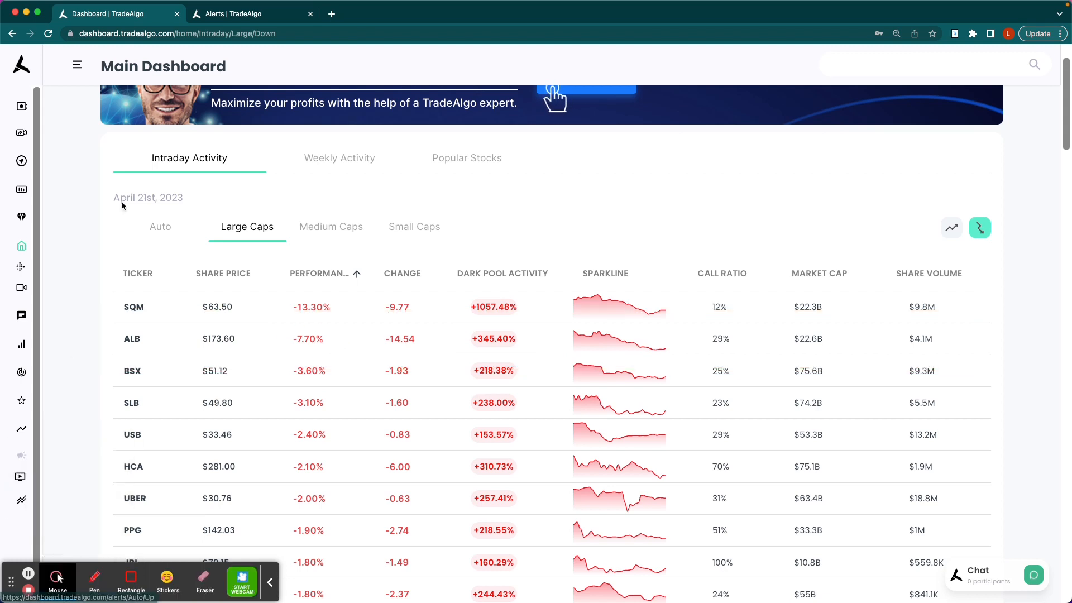
- On the Alerts page search for 'alb' and open ALB's April 21 option chain
left_click(251, 13)
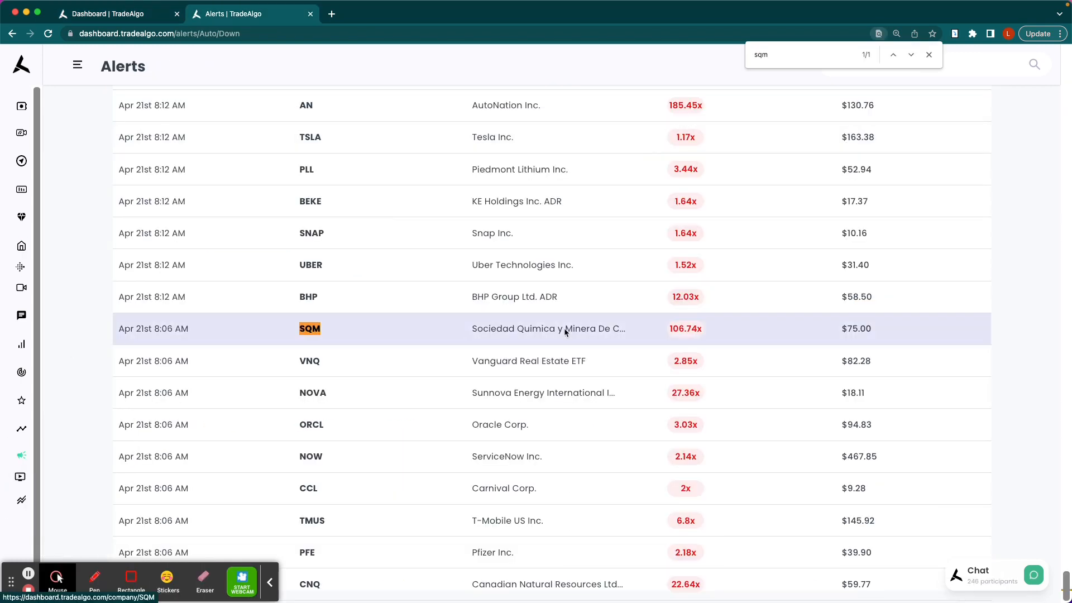
type("a;b")
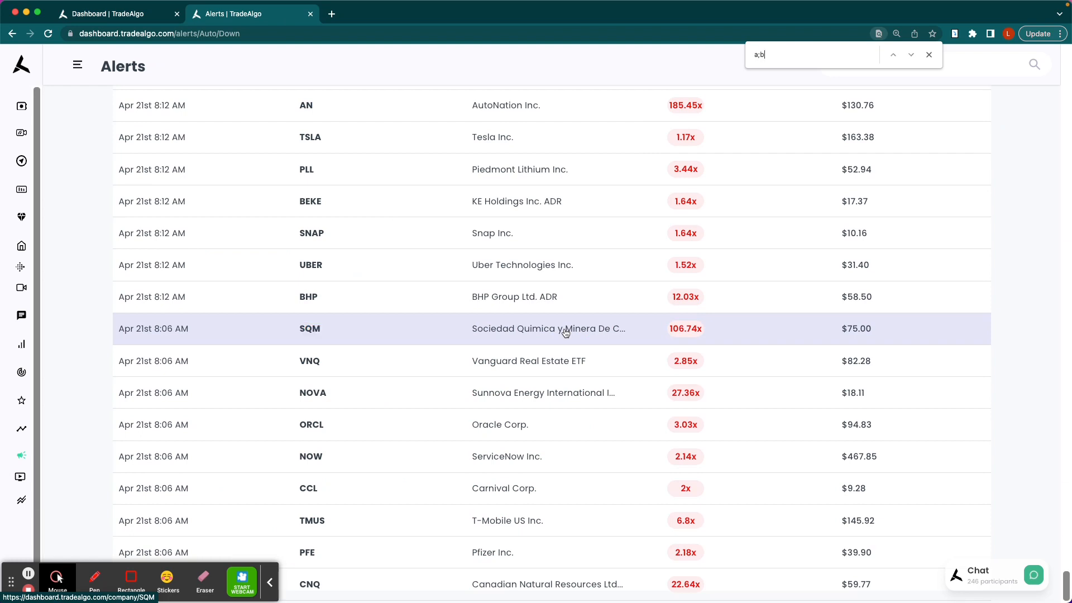
type("alb")
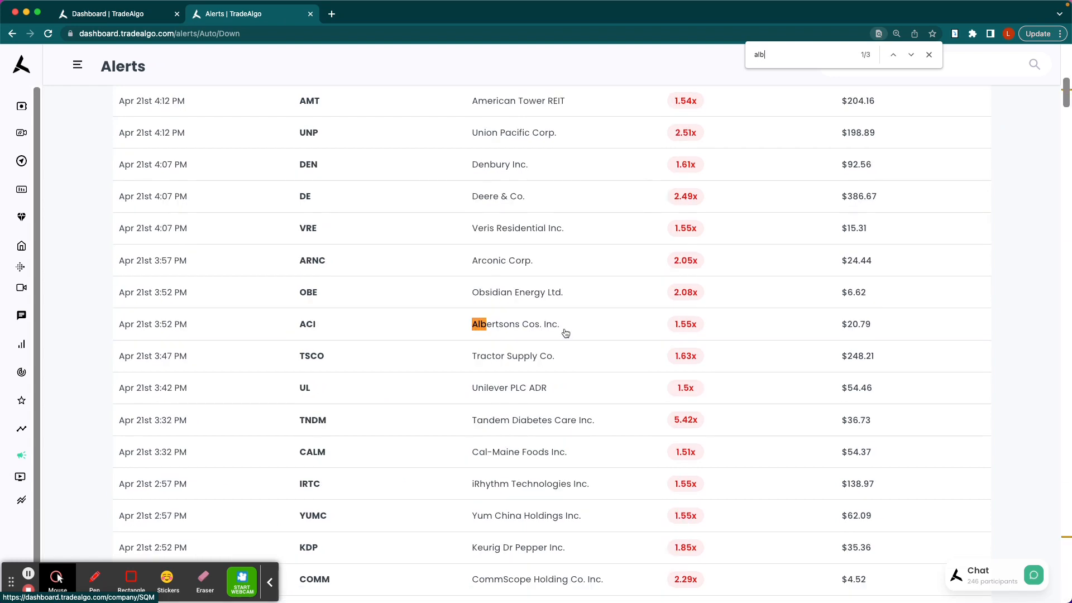
mouse_move(348, 358)
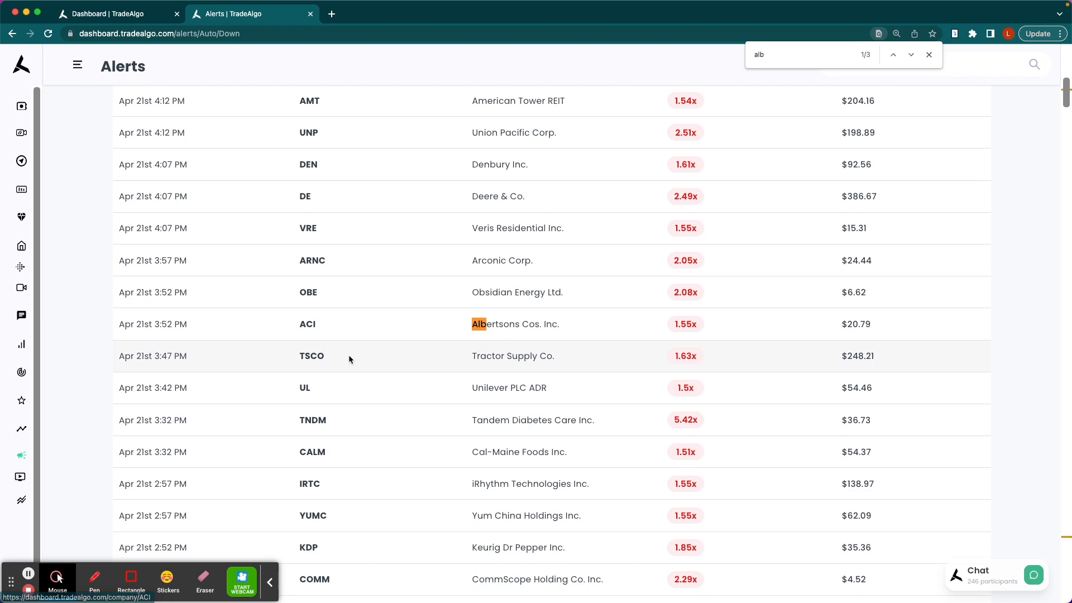
left_click(910, 55)
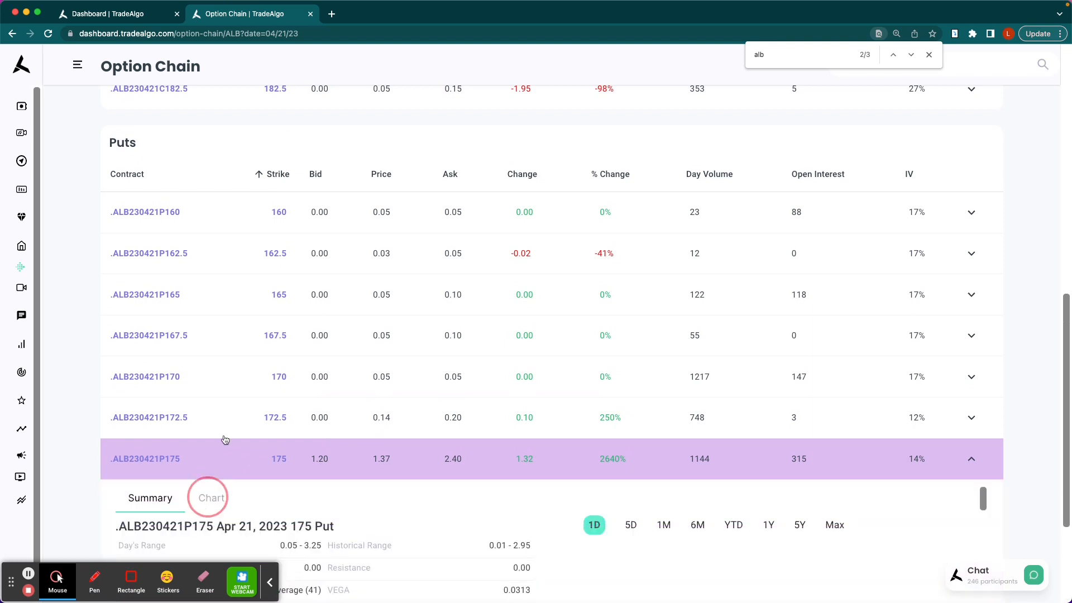
- Show the intraday price chart of the ALB April 21 175 put
left_click(211, 496)
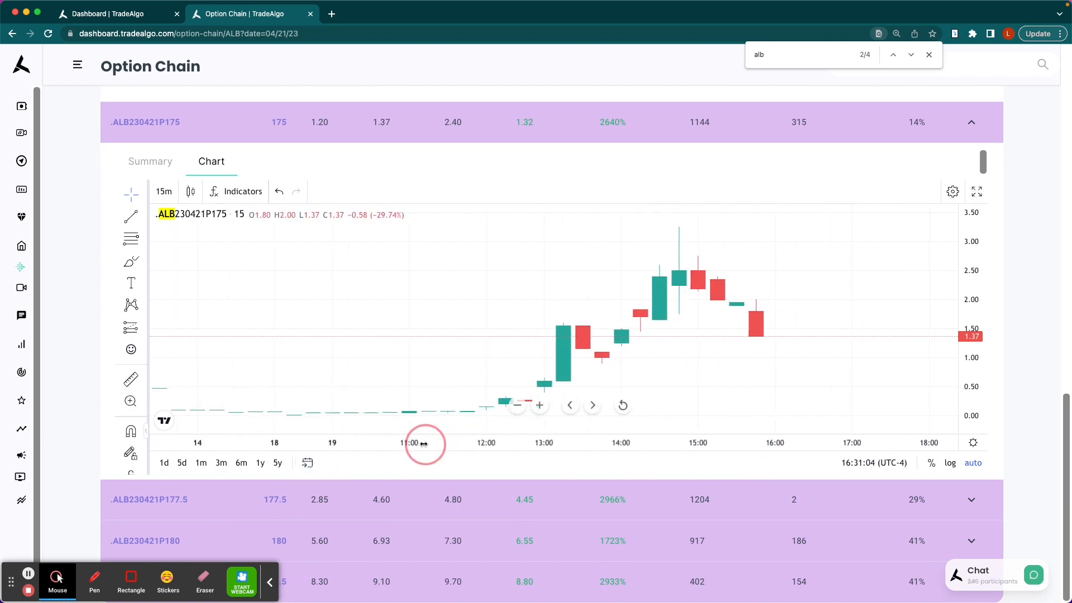
mouse_move(467, 412)
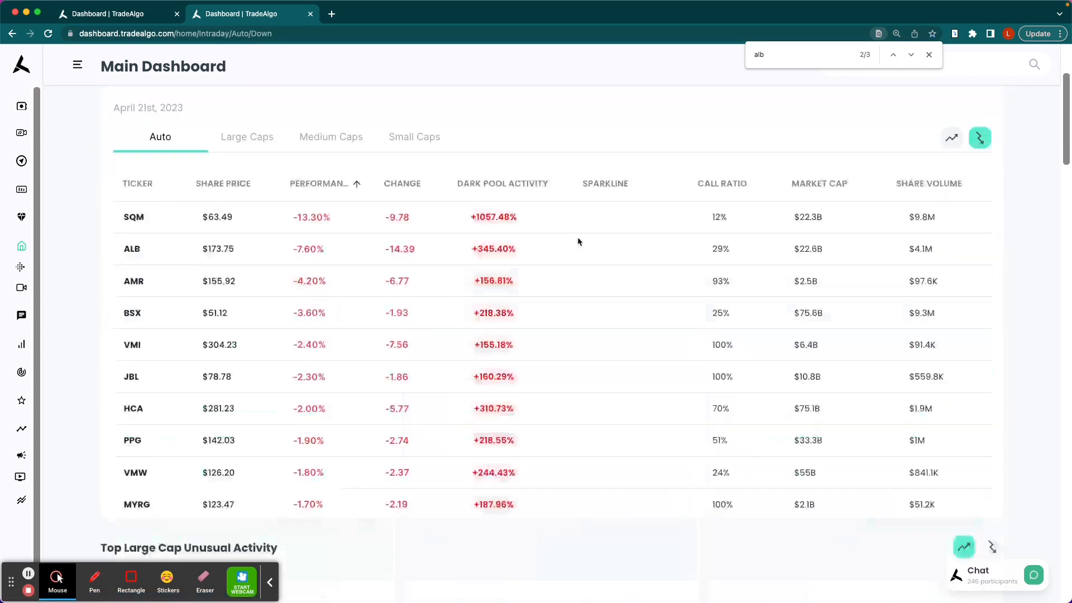
- Show large-cap intraday decliners where SLB is down 3.10%, then go to Alerts
left_click(247, 295)
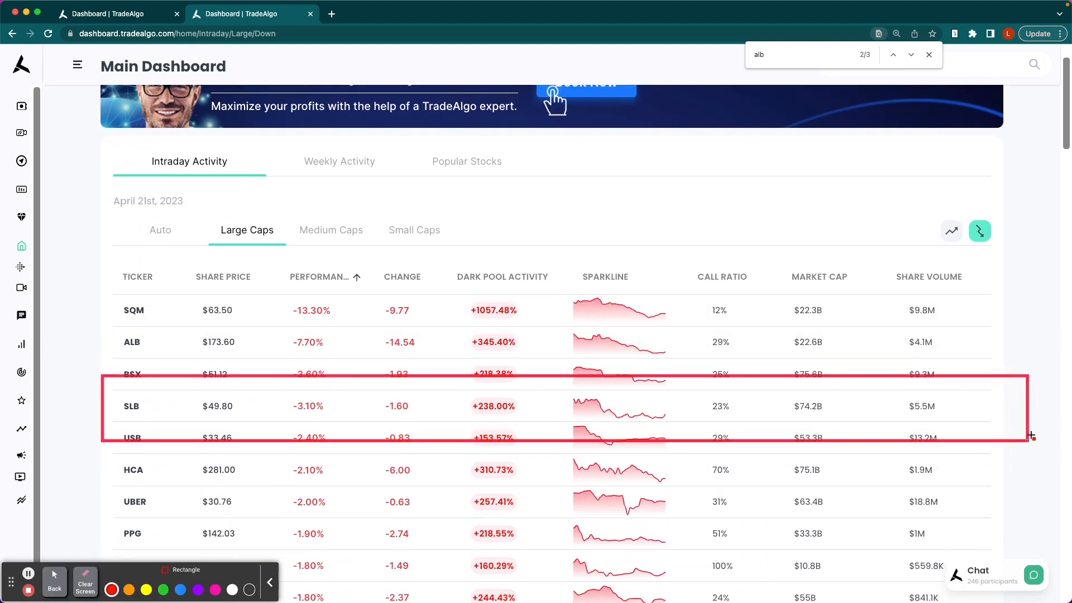
left_click_drag(453, 393, 545, 426)
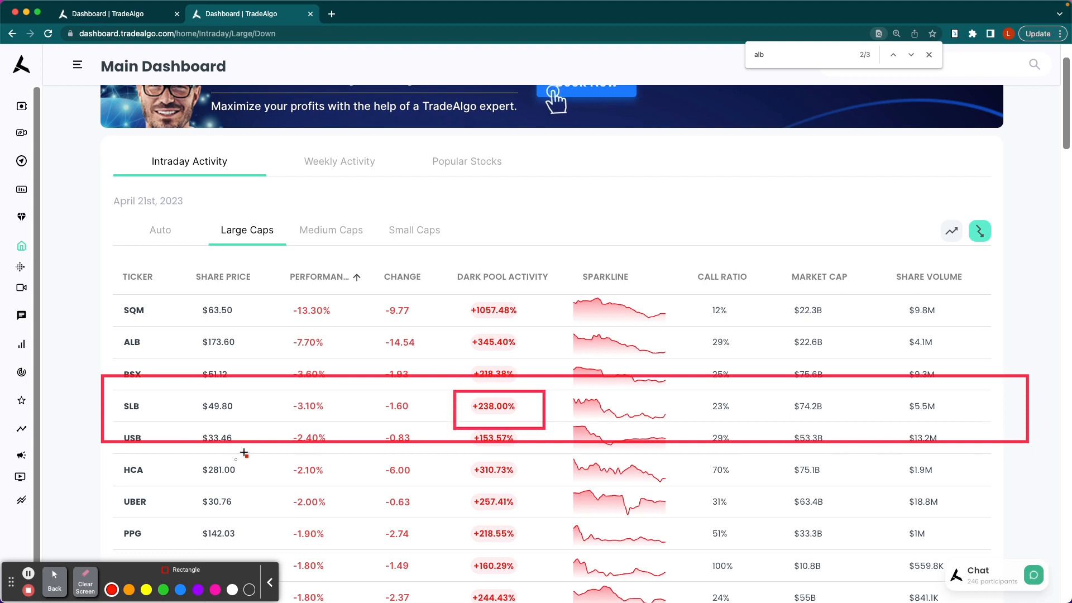
left_click(85, 582)
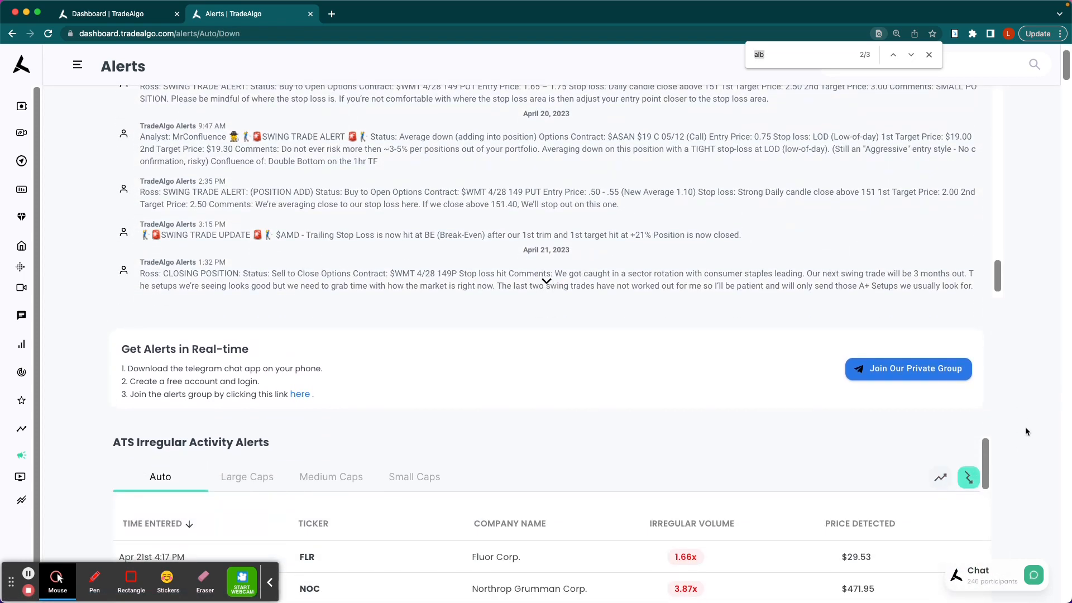
- Search the alerts for 'slb' to locate Schlumberger's April 21 alert
type("slb")
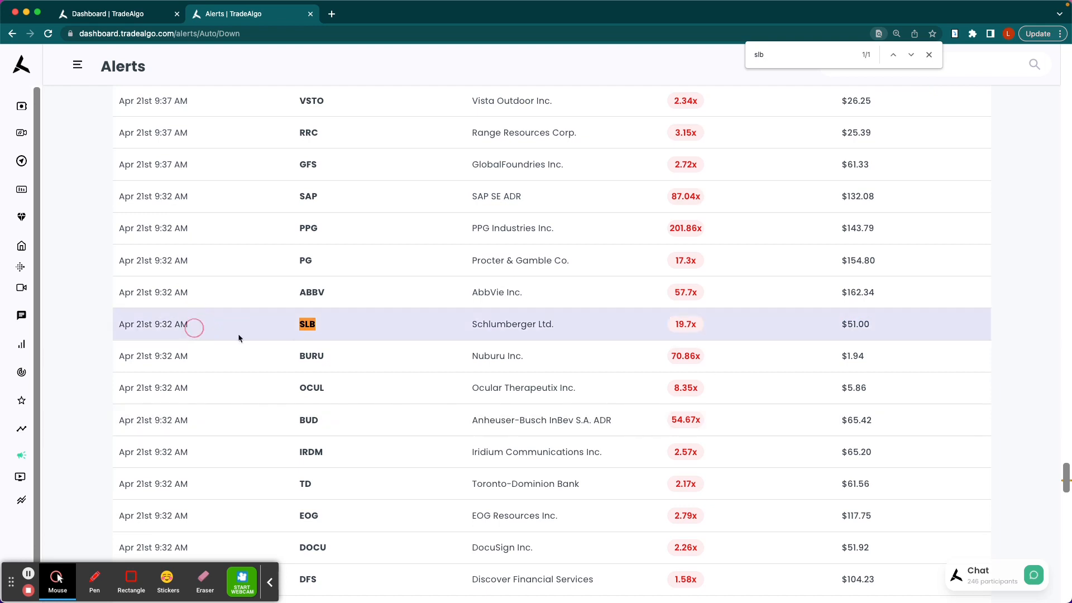
mouse_move(696, 326)
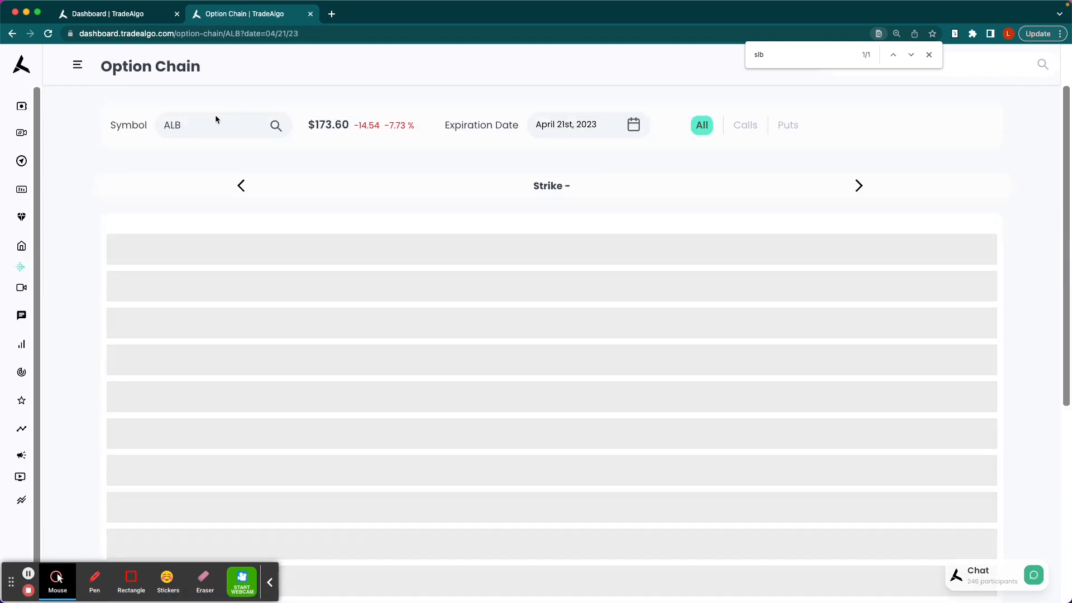
- Chart the SLB April 21 51 put, measure its roughly 224% rise from 09:33 to 14:42, and return to the dashboard
type("sl")
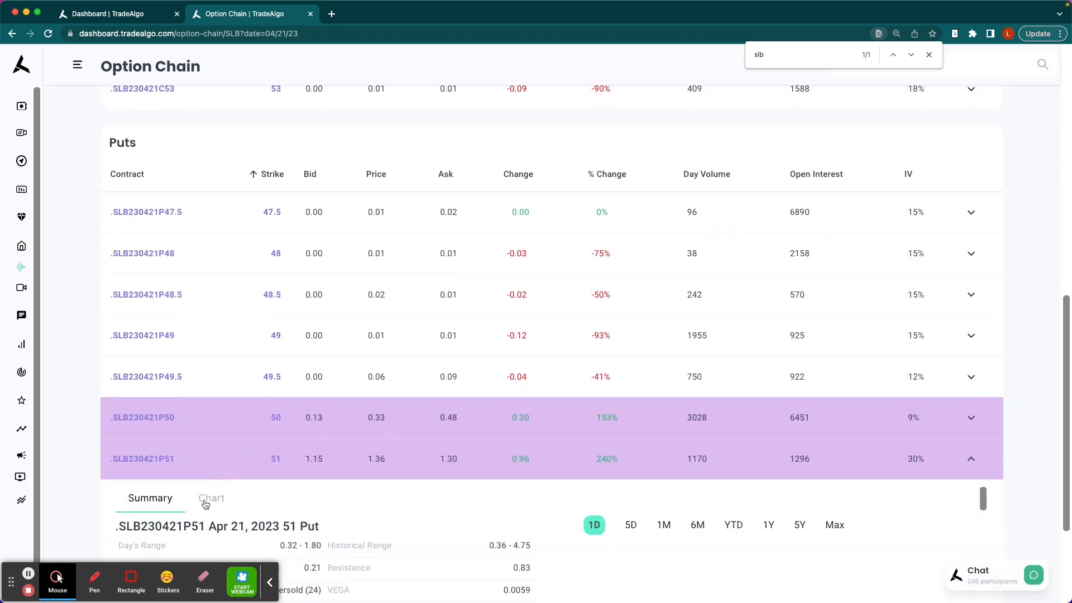
left_click(211, 498)
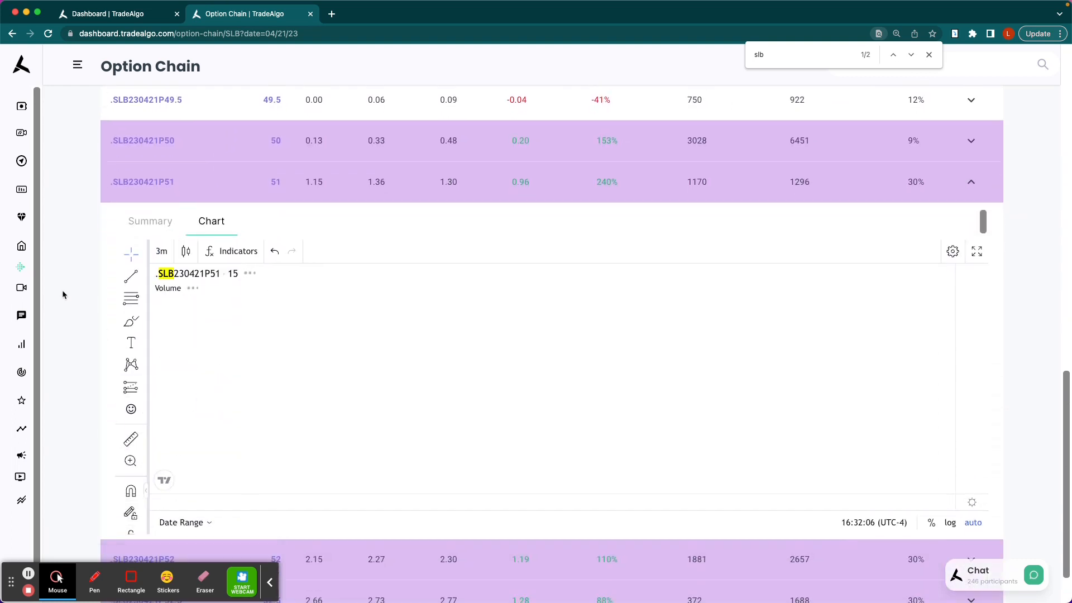
left_click(161, 252)
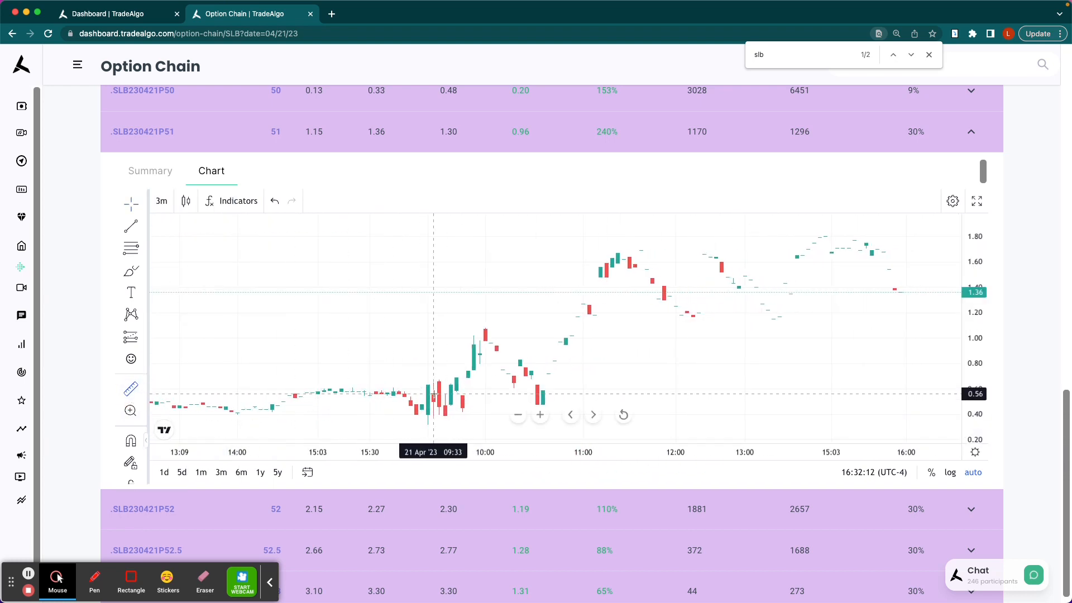
left_click_drag(434, 393, 715, 249)
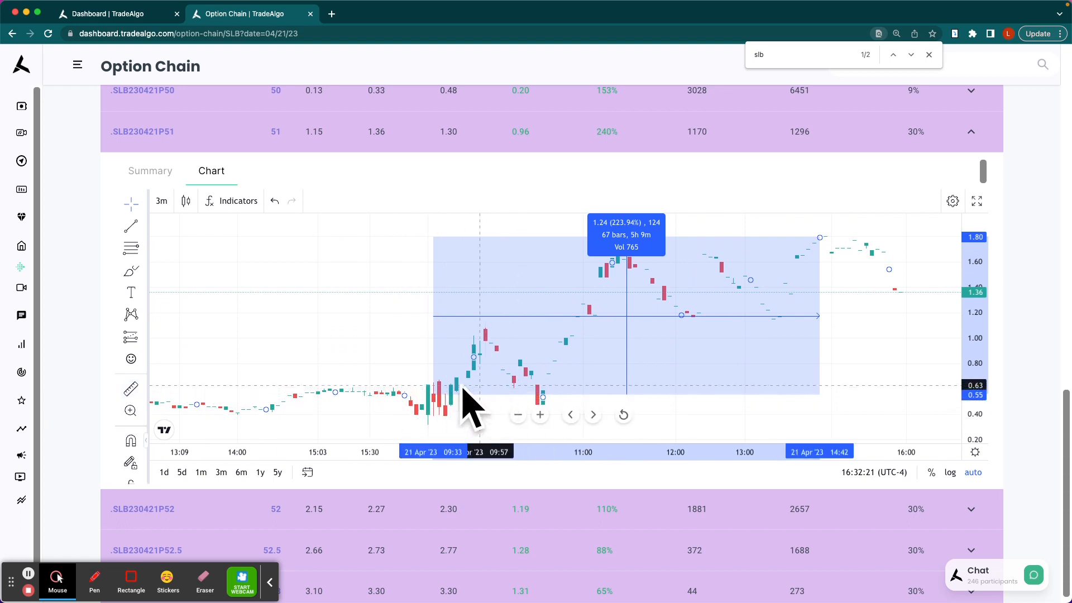
left_click(20, 65)
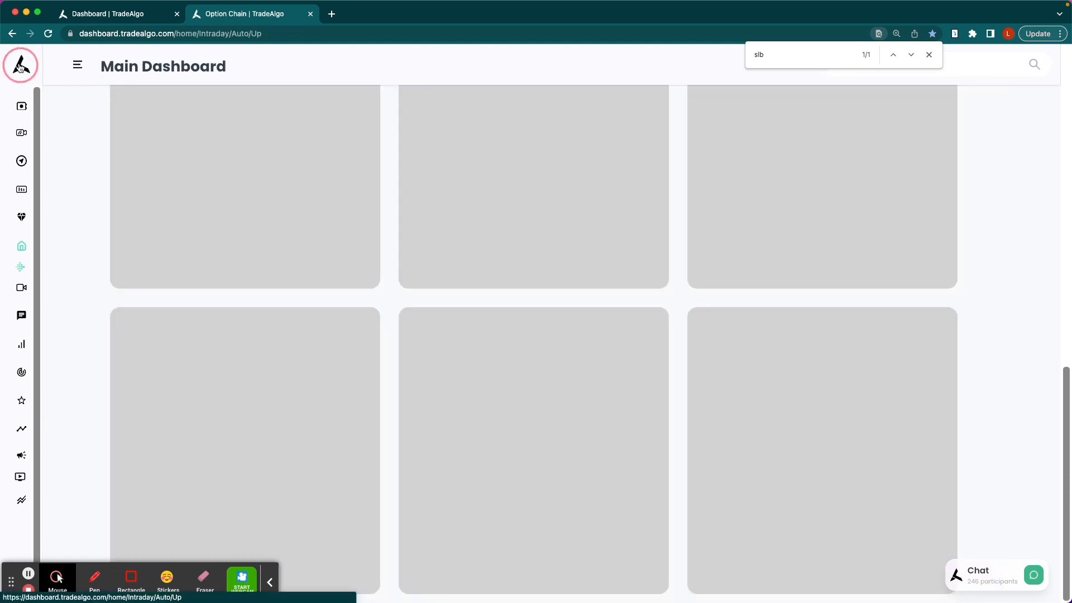